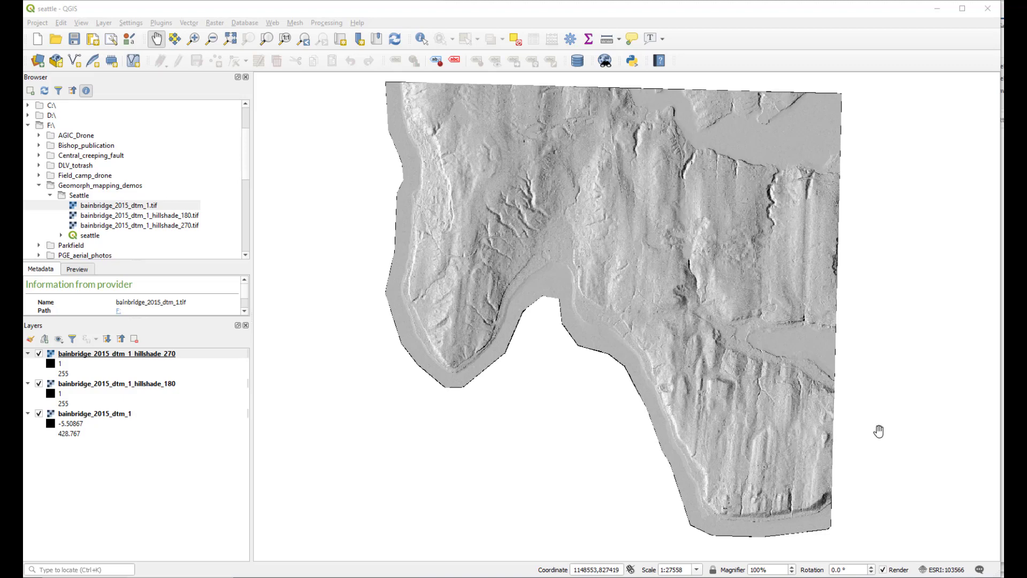
{"action": "mouse_move", "coordinate": [587, 401]}
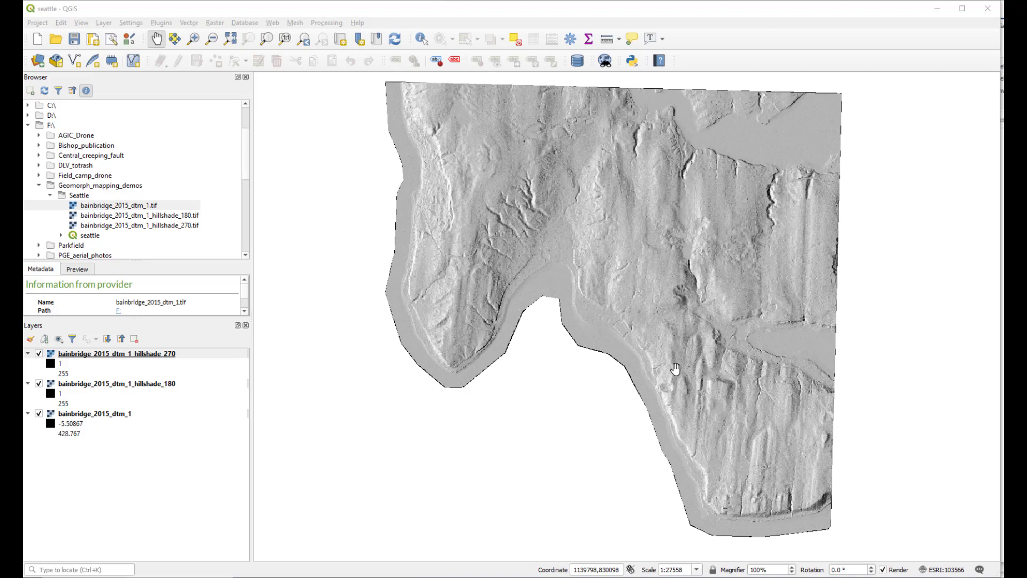
{"action": "mouse_move", "coordinate": [470, 106]}
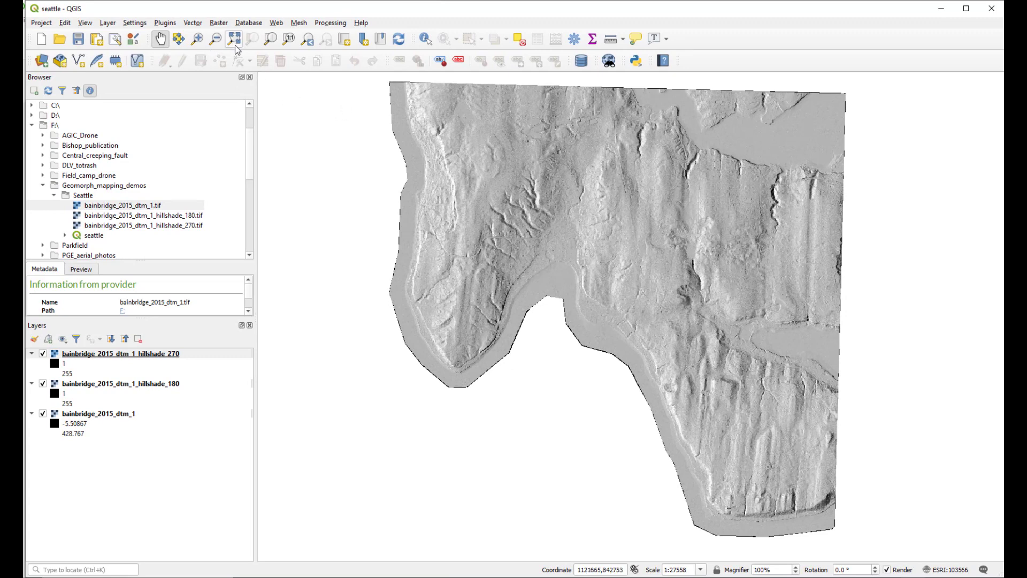
- Open the Raster Analysis Slope tool with the Bainbridge DTM as input
{"action": "left_click", "coordinate": [218, 22]}
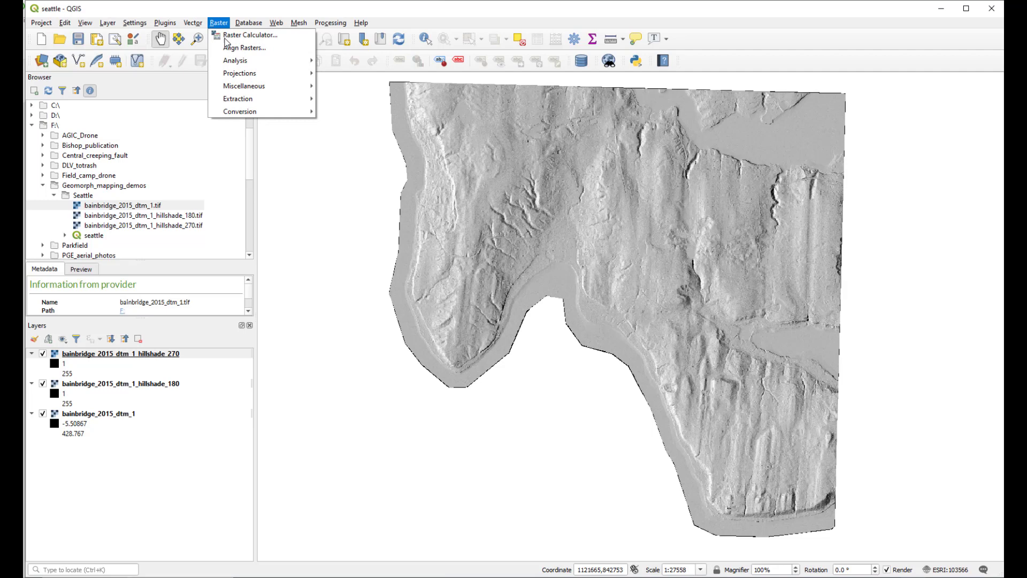
{"action": "mouse_move", "coordinate": [239, 73]}
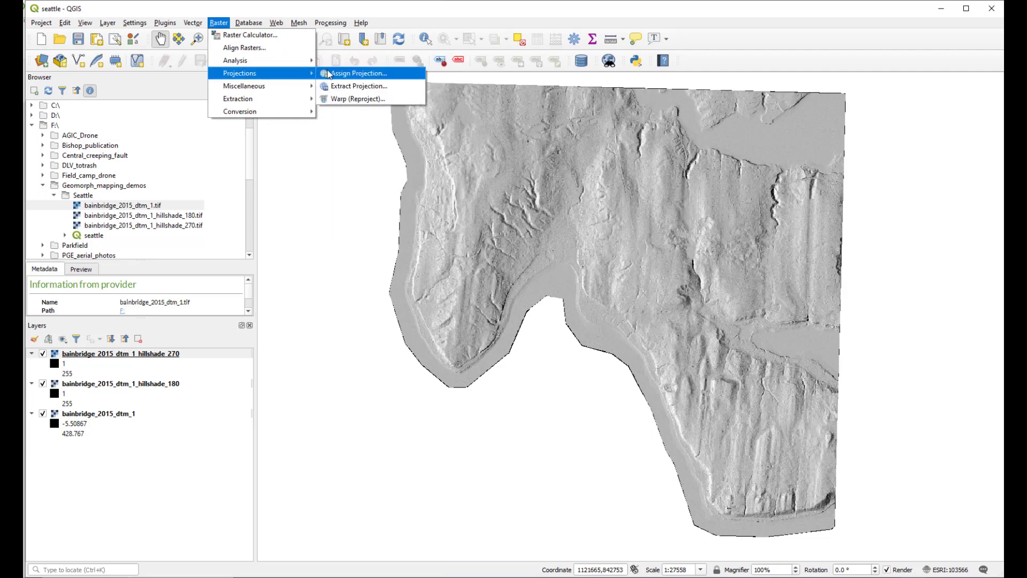
{"action": "mouse_move", "coordinate": [235, 60]}
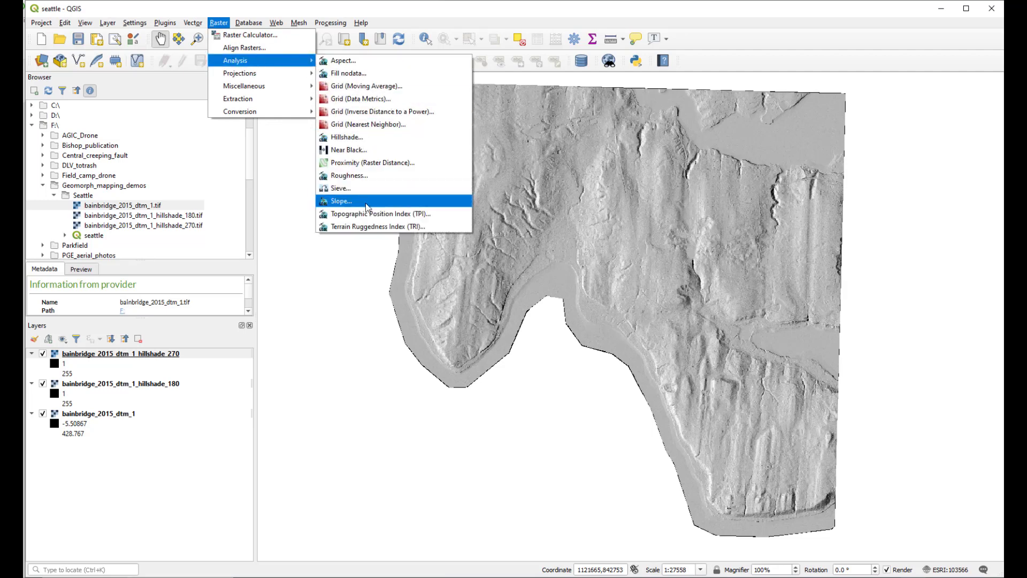
{"action": "left_click", "coordinate": [341, 201]}
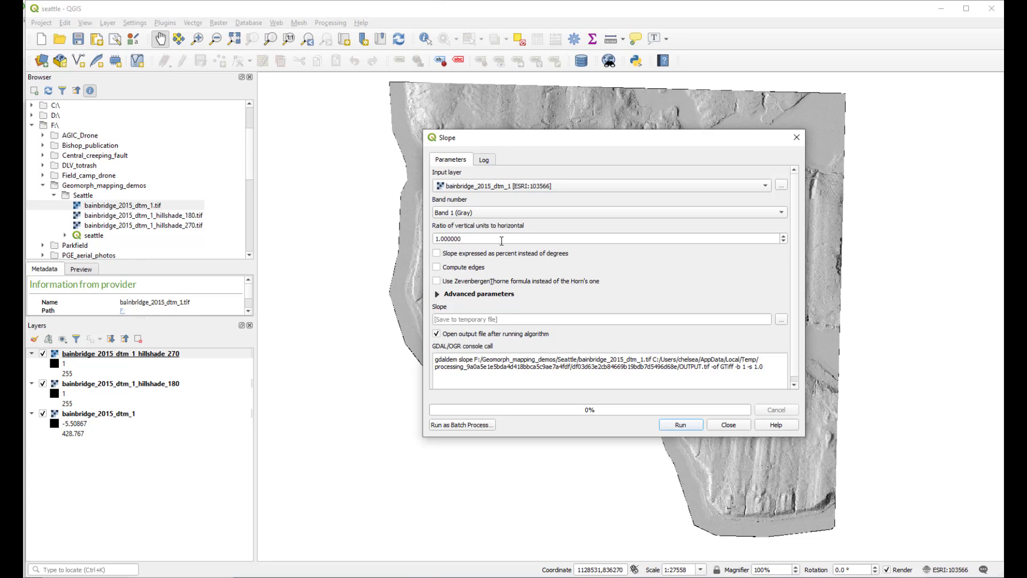
{"action": "mouse_move", "coordinate": [496, 202]}
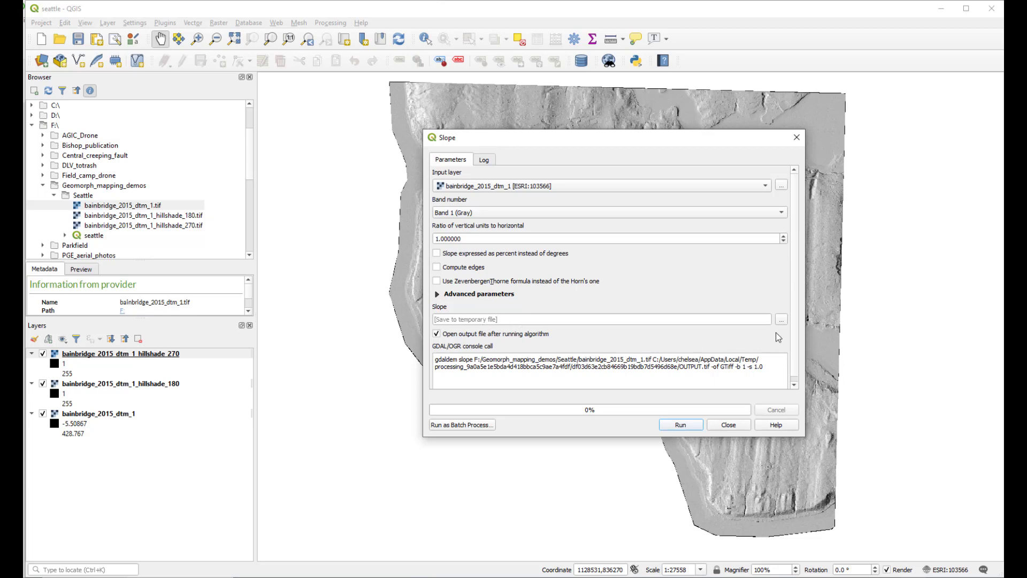
{"action": "mouse_move", "coordinate": [671, 324]}
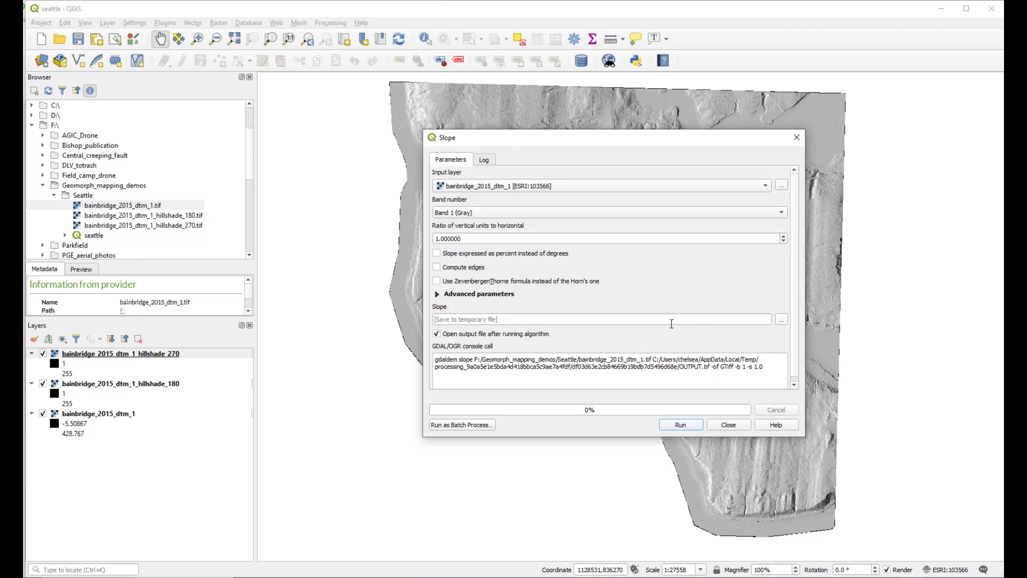
{"action": "mouse_move", "coordinate": [771, 329]}
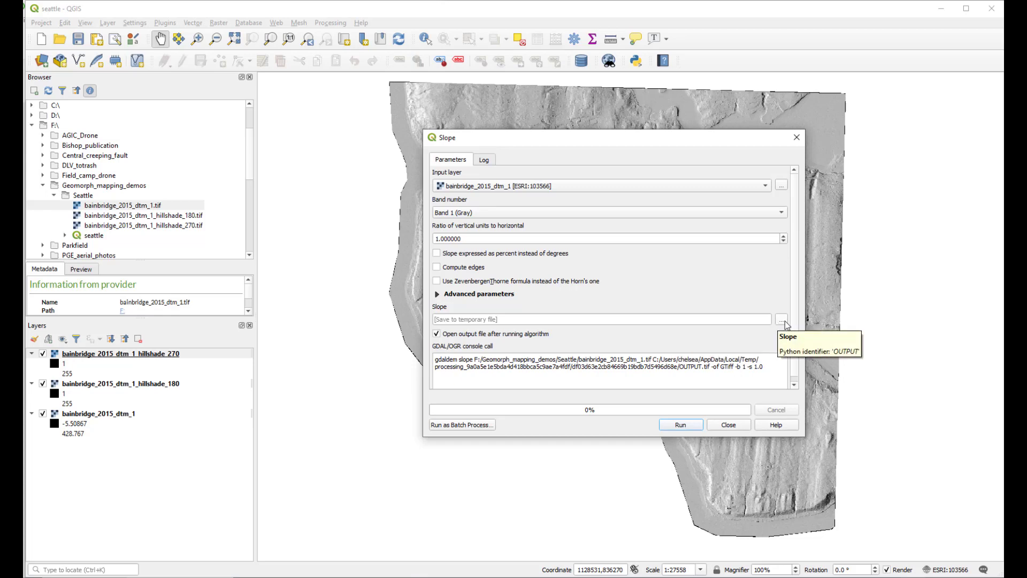
- Save the slope output to file as bainbridge_2015_dtm_1_slope.tif in the Seattle folder
{"action": "left_click", "coordinate": [781, 319]}
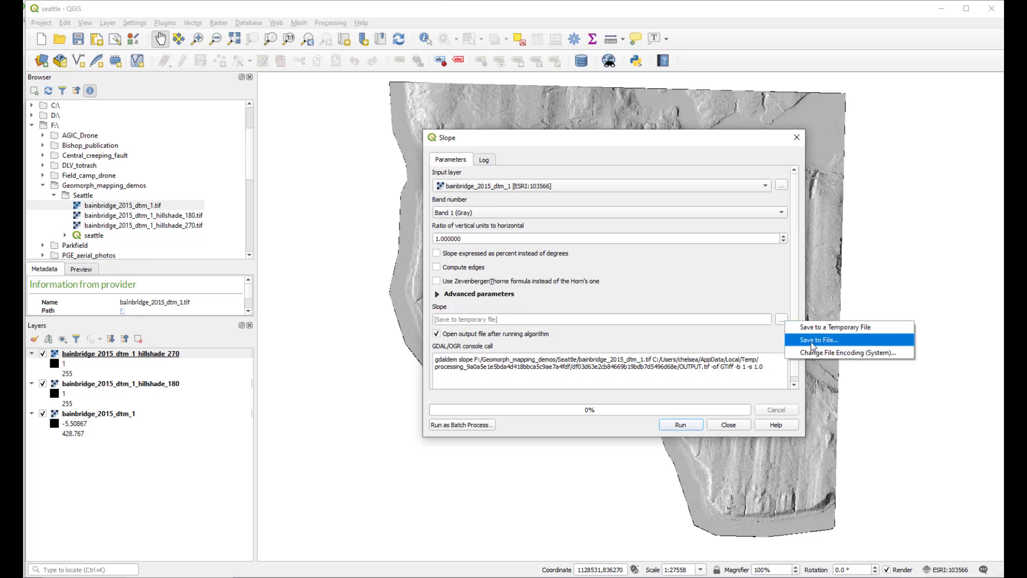
{"action": "left_click", "coordinate": [818, 339]}
{"action": "type", "text": "bainbridge_2015_dtm_1"}
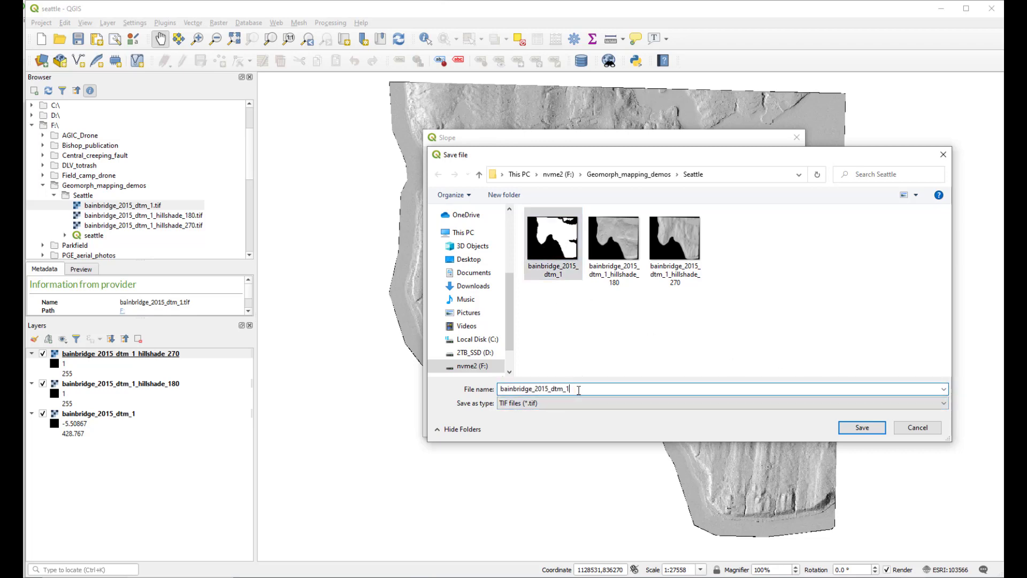
{"action": "type", "text": "_slope"}
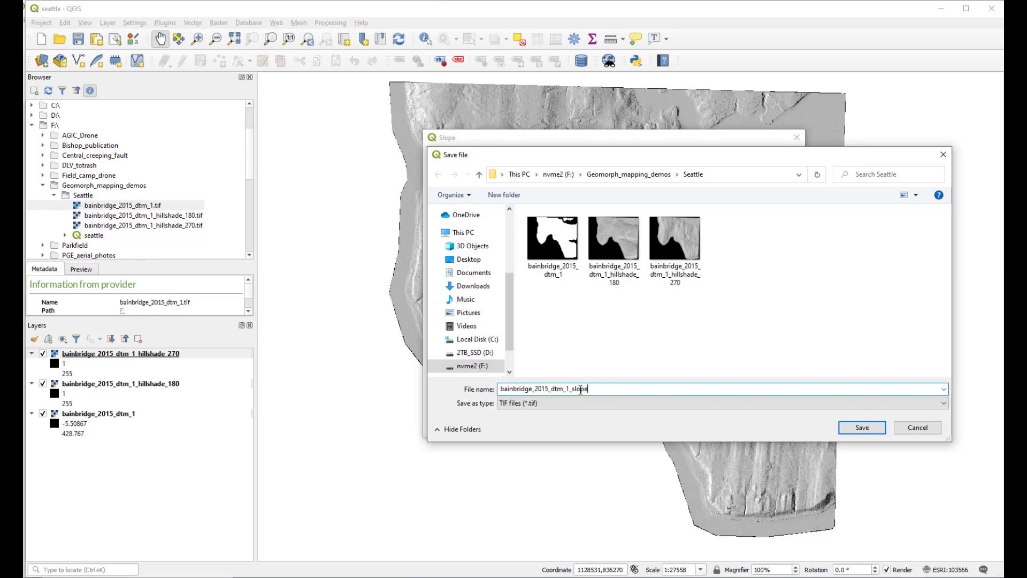
{"action": "left_click", "coordinate": [861, 427]}
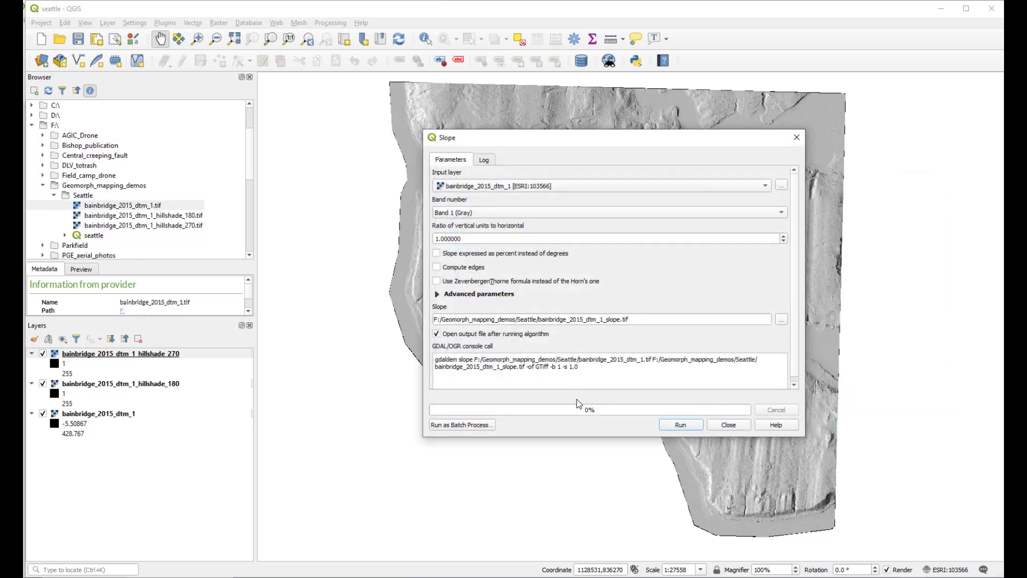
- Run the GDAL slope algorithm and close the tool once it finishes
{"action": "triple_click", "coordinate": [590, 362]}
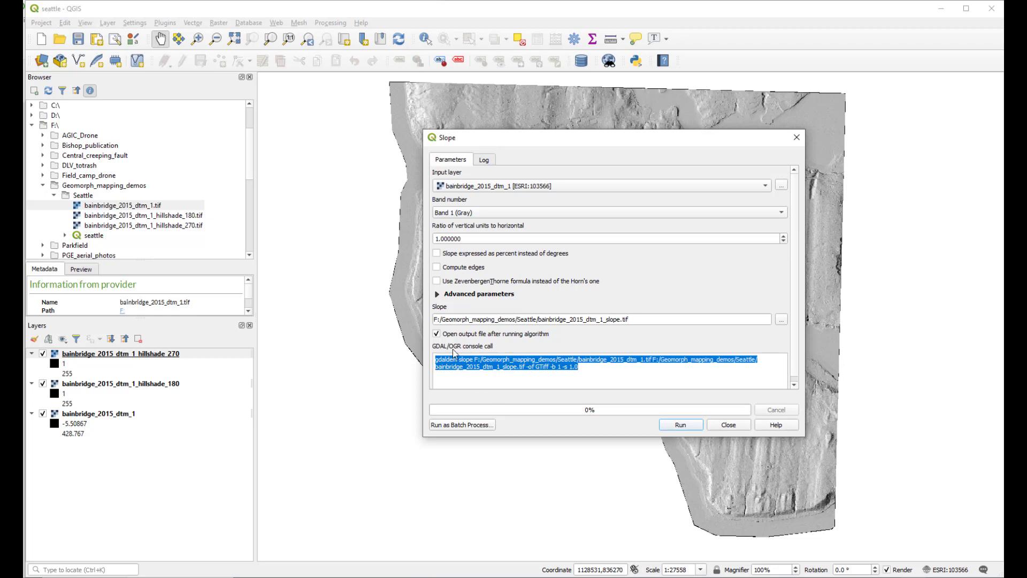
{"action": "mouse_move", "coordinate": [501, 371]}
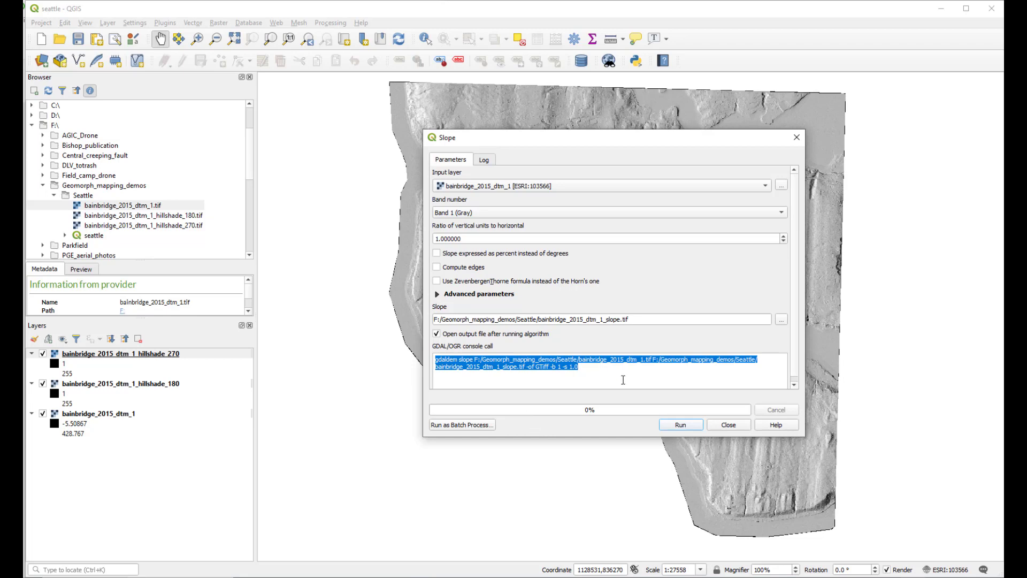
{"action": "left_click", "coordinate": [680, 424]}
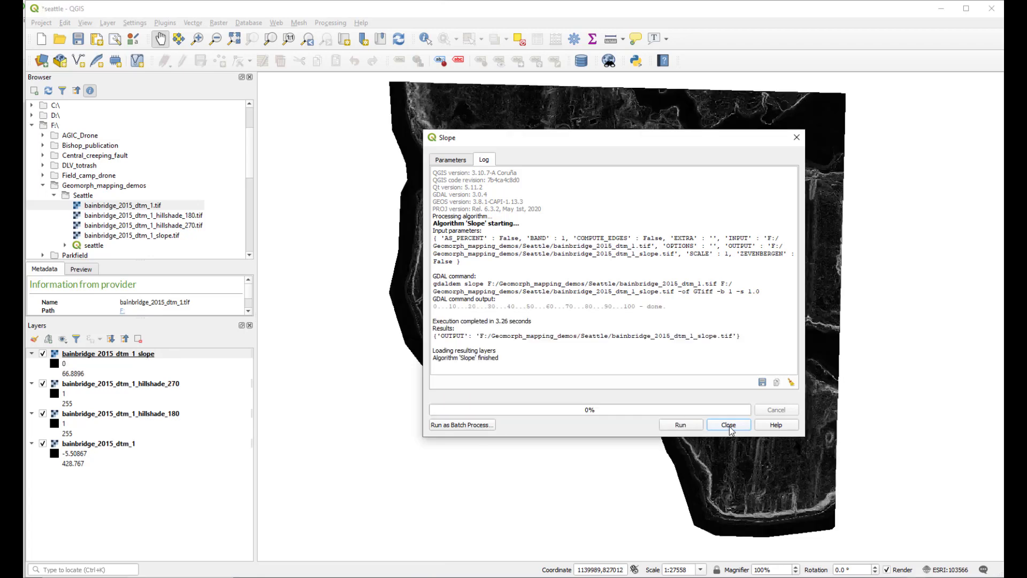
{"action": "left_click", "coordinate": [727, 424]}
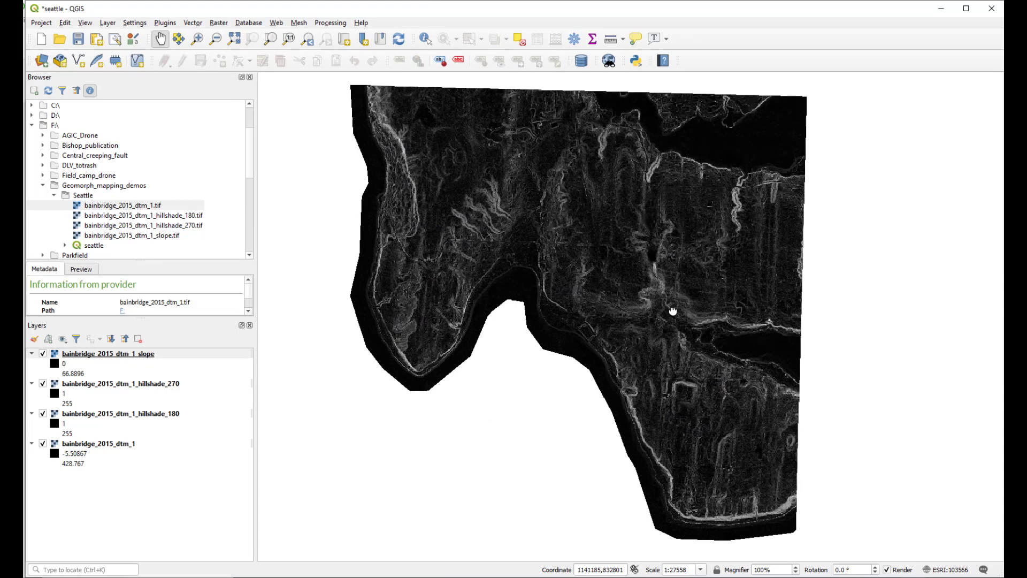
{"action": "mouse_move", "coordinate": [736, 301]}
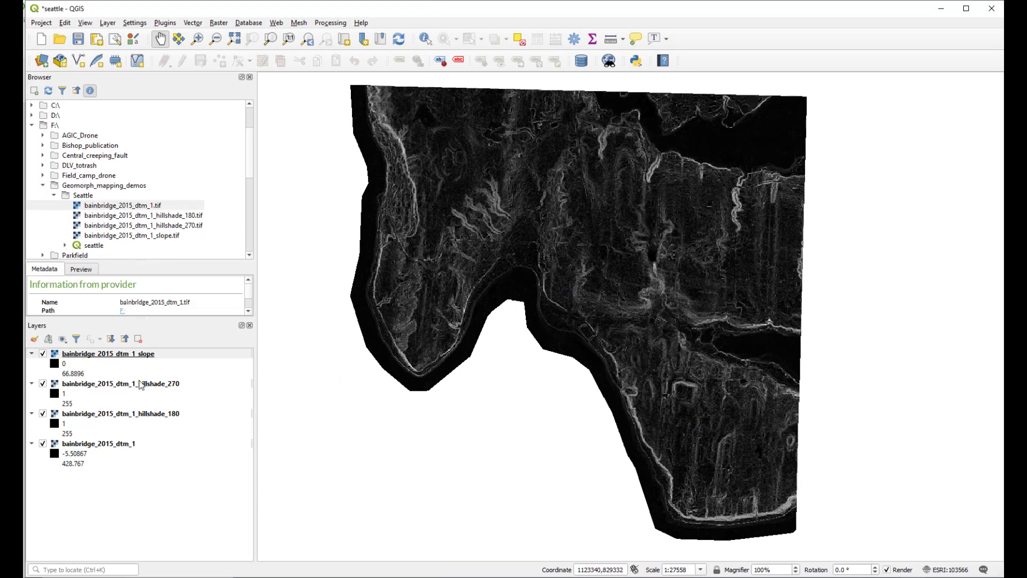
- Set the bainbridge_2015_dtm_1_slope layer's Symbology colour gradient to White to black
{"action": "double_click", "coordinate": [108, 353]}
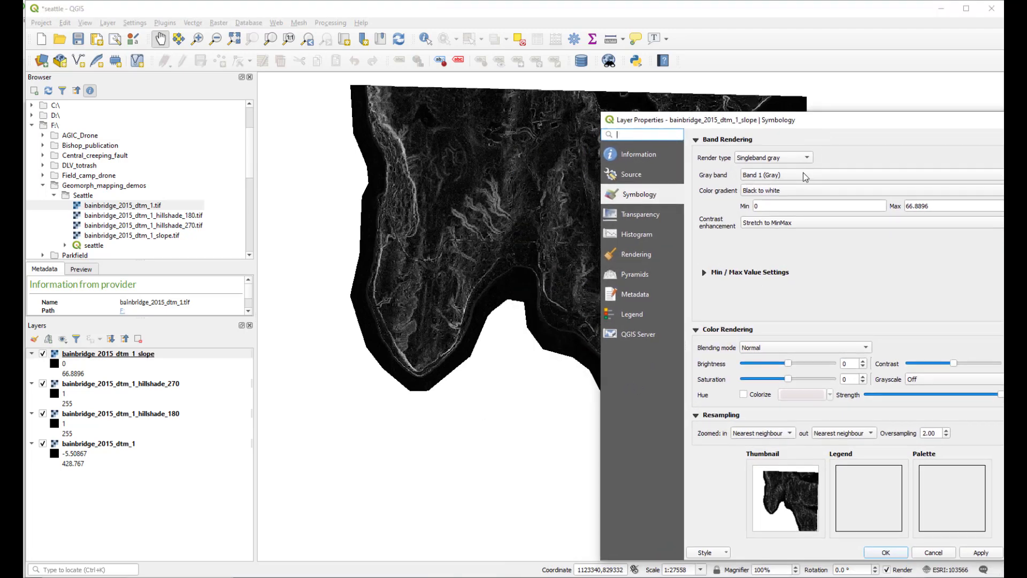
{"action": "left_click", "coordinate": [773, 190]}
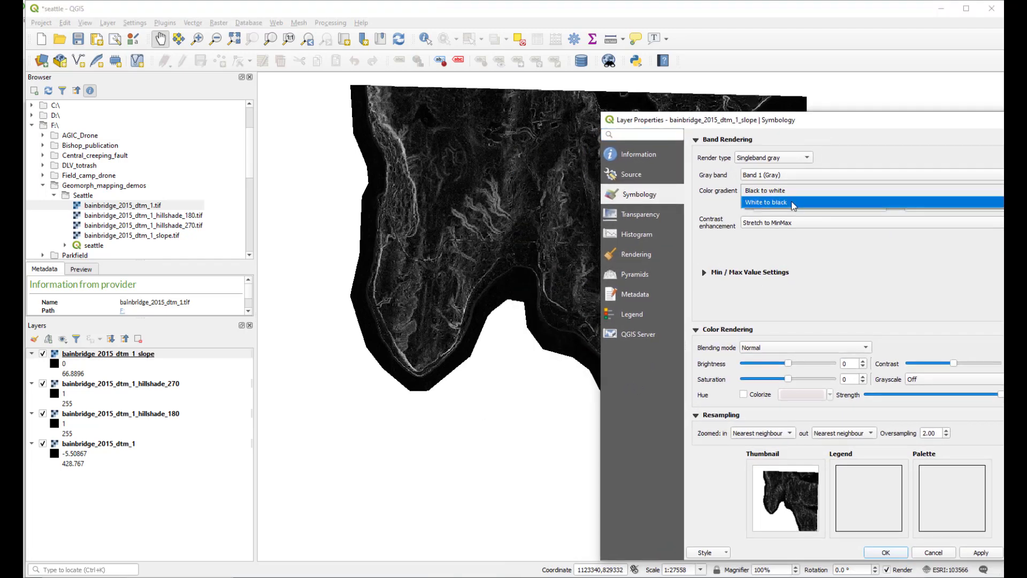
{"action": "left_click", "coordinate": [765, 202]}
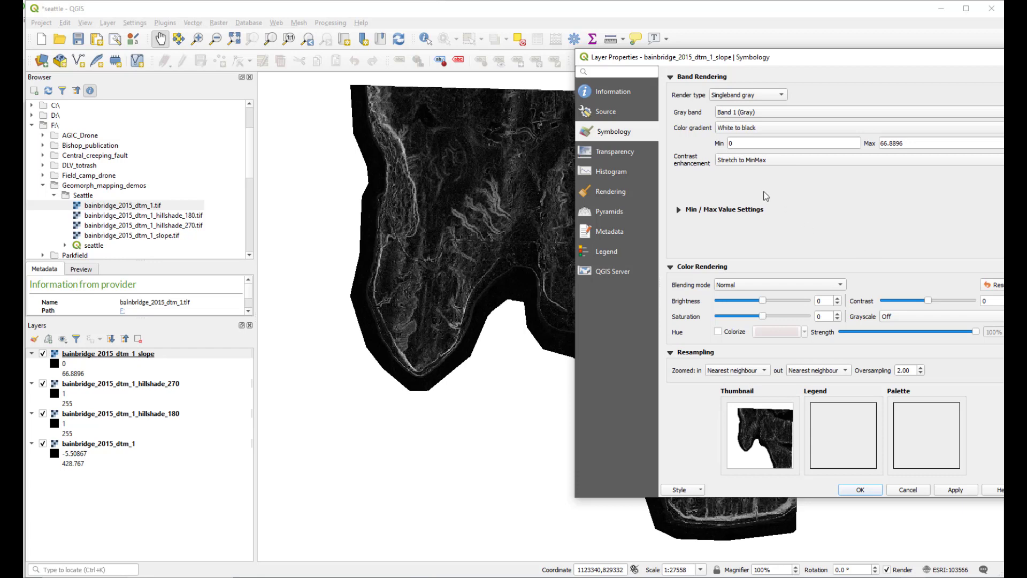
{"action": "mouse_move", "coordinate": [901, 164]}
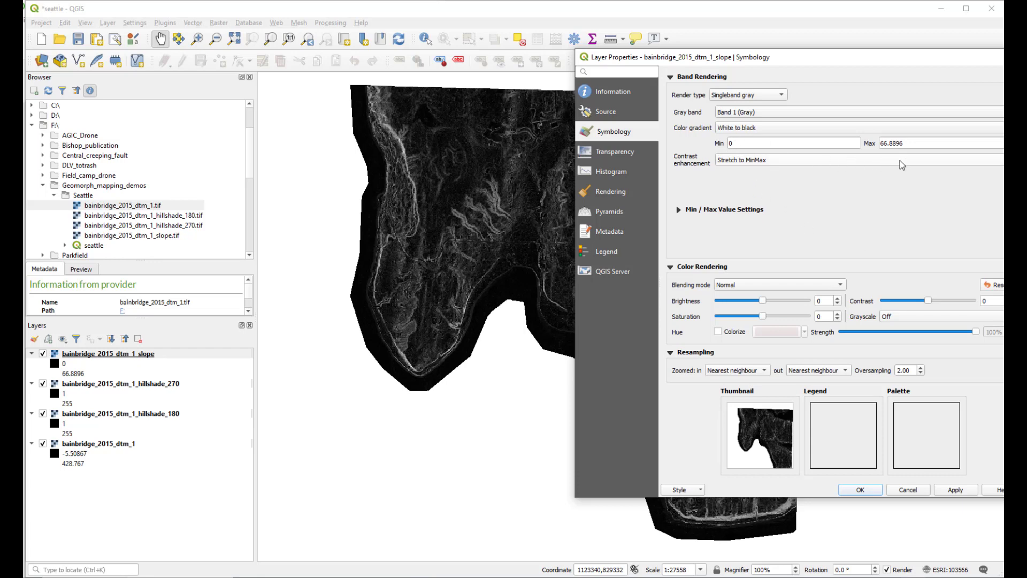
{"action": "mouse_move", "coordinate": [994, 358]}
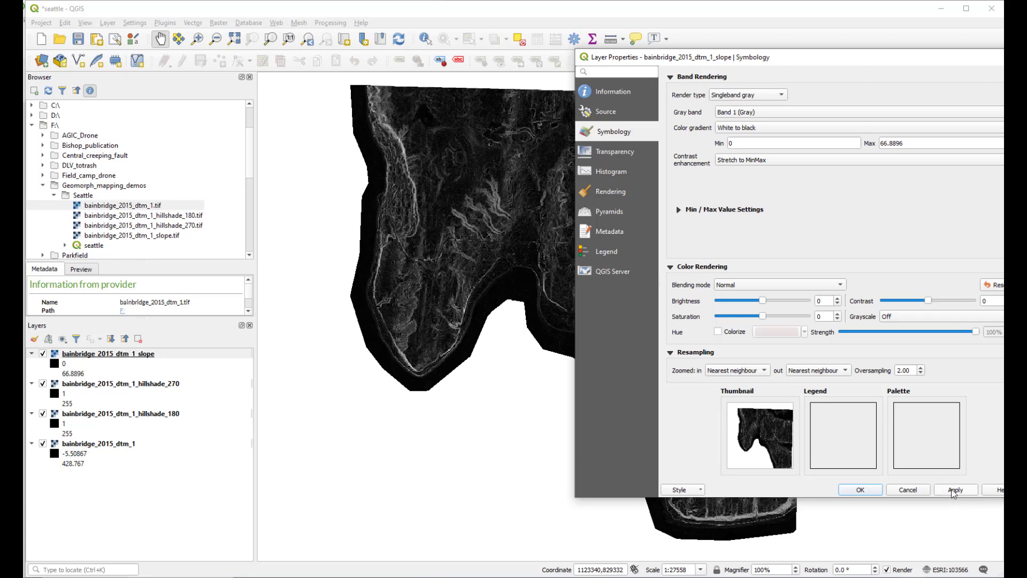
{"action": "left_click", "coordinate": [955, 489]}
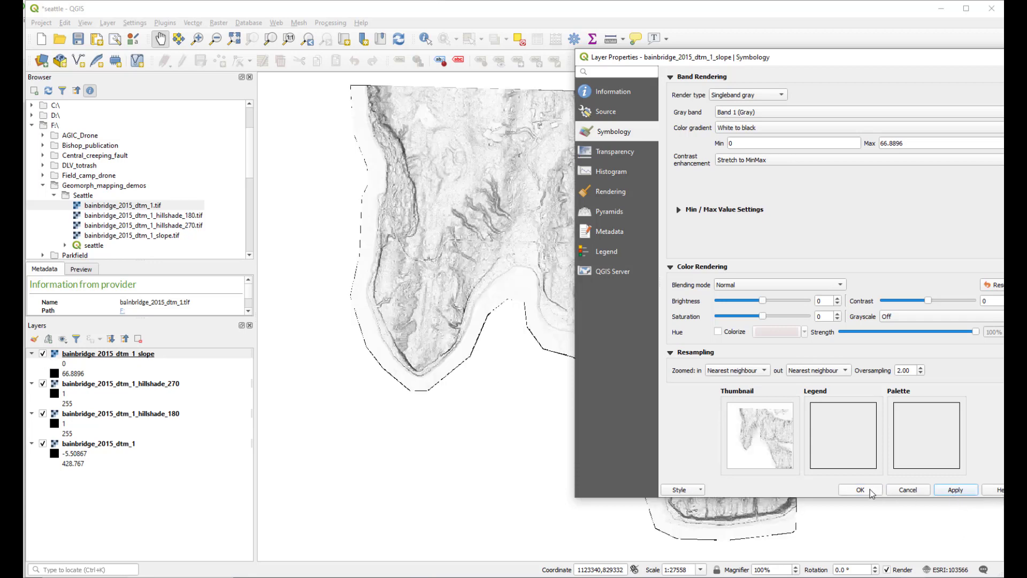
{"action": "left_click", "coordinate": [860, 490]}
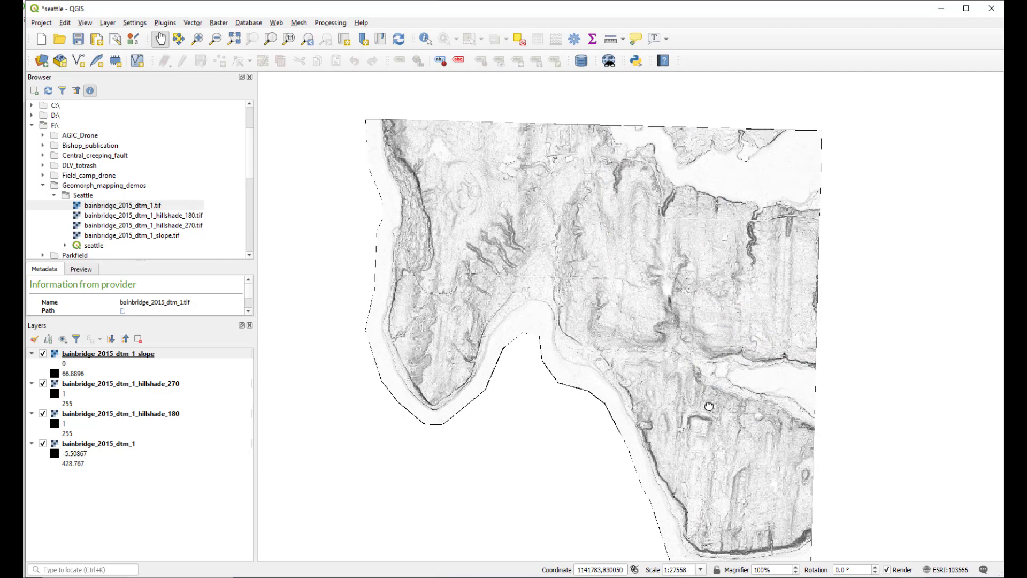
{"action": "left_click_drag", "start_coordinate": [708, 405], "coordinate": [682, 412]}
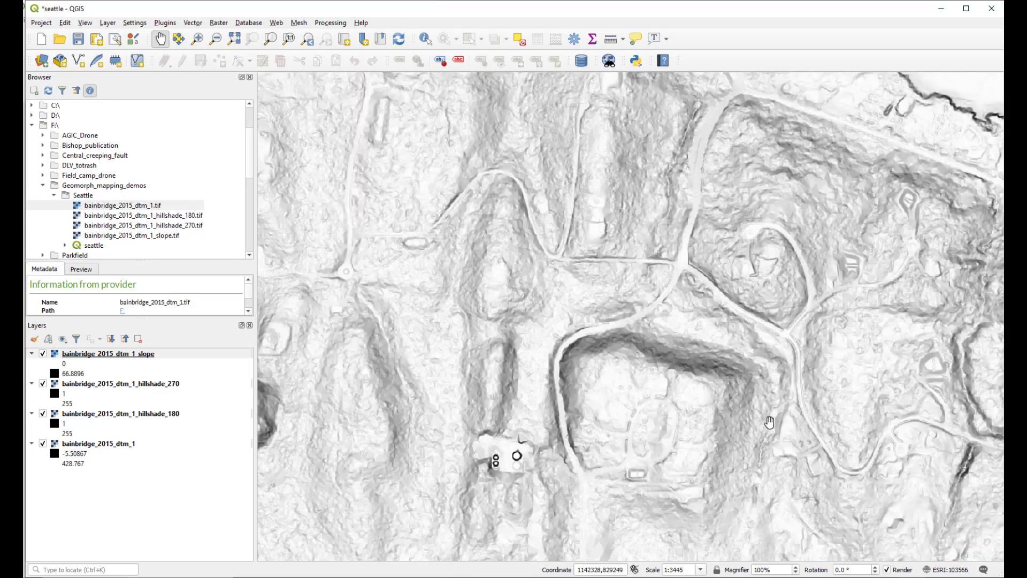
{"action": "scroll", "scroll_direction": "down", "scroll_amount": 3}
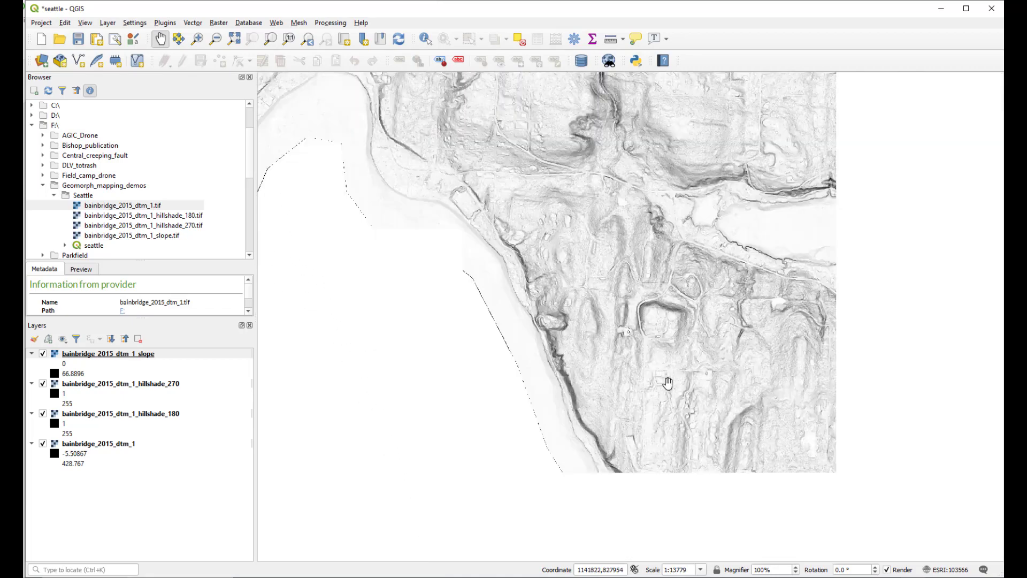
{"action": "left_click_drag", "start_coordinate": [667, 381], "coordinate": [679, 400]}
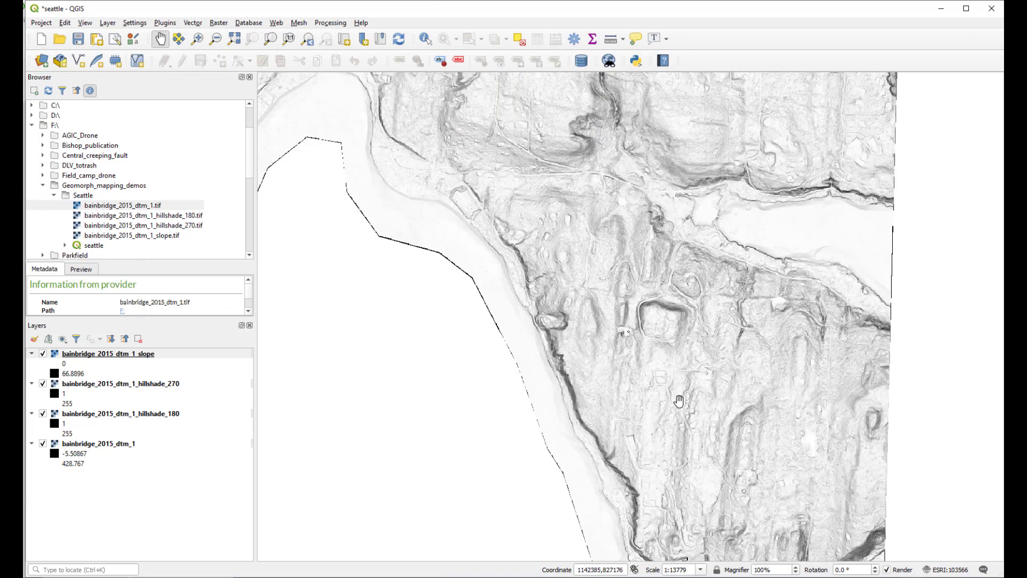
{"action": "left_click_drag", "start_coordinate": [679, 400], "coordinate": [637, 352]}
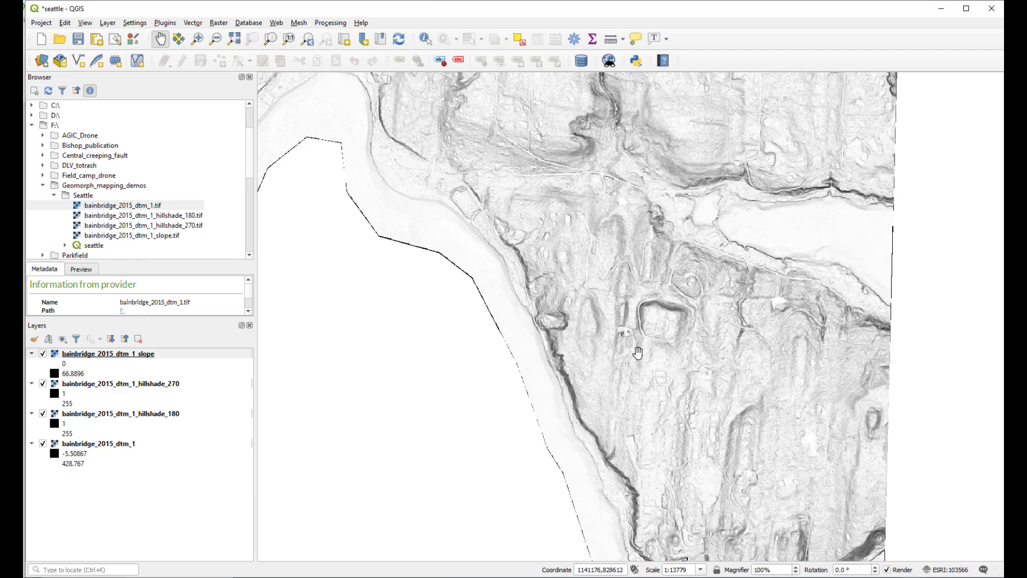
{"action": "mouse_move", "coordinate": [722, 521]}
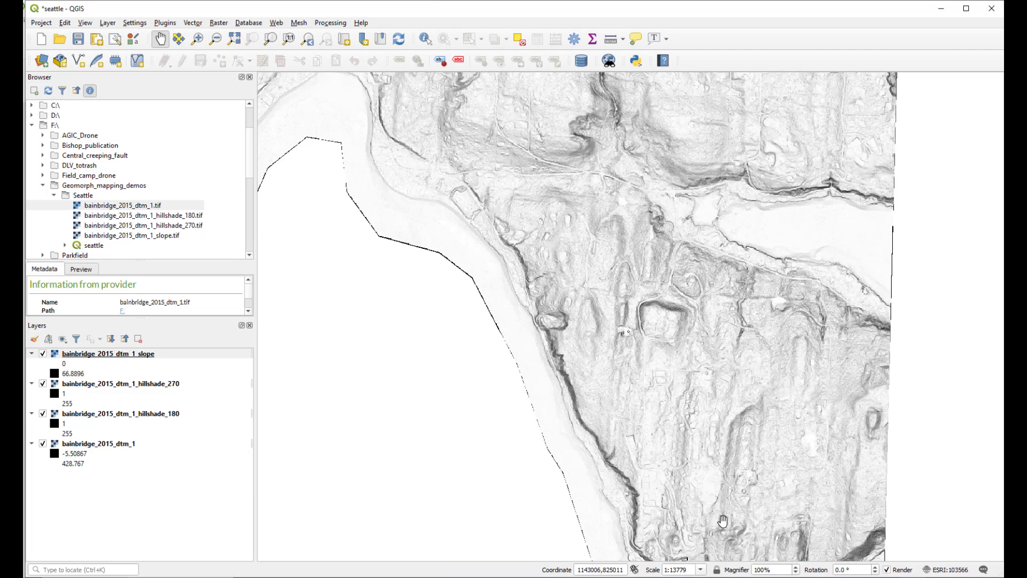
{"action": "left_click_drag", "start_coordinate": [722, 520], "coordinate": [718, 526]}
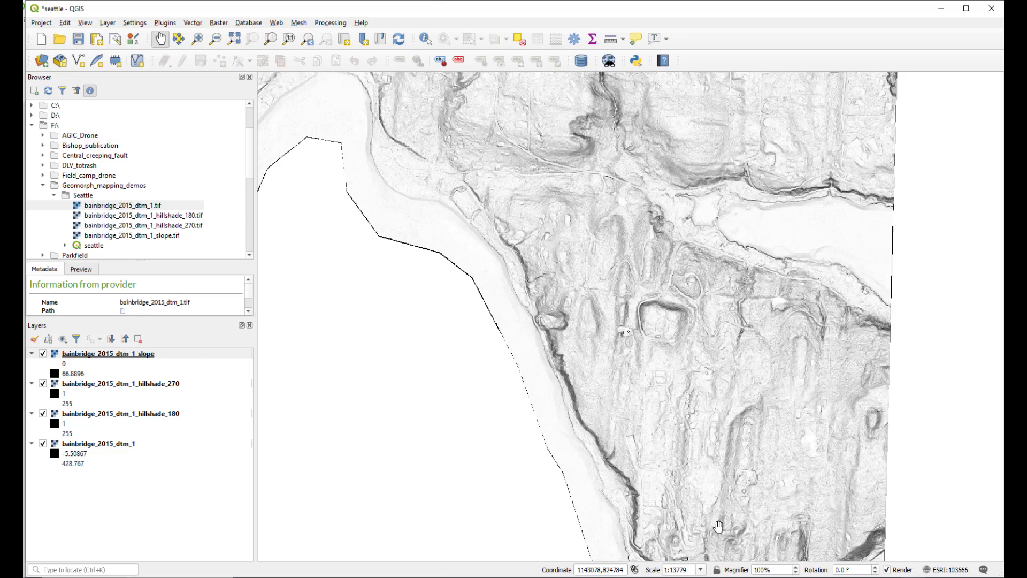